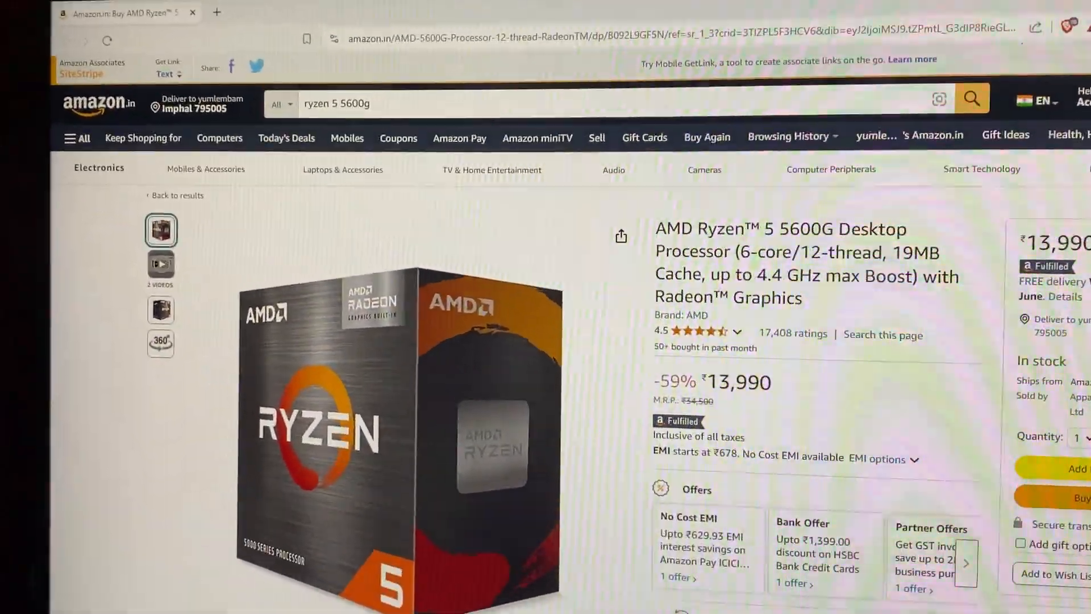
# - Scroll the Ryzen 5 5600G Amazon page to its specification table and About this item list
pyautogui.scroll(-3)
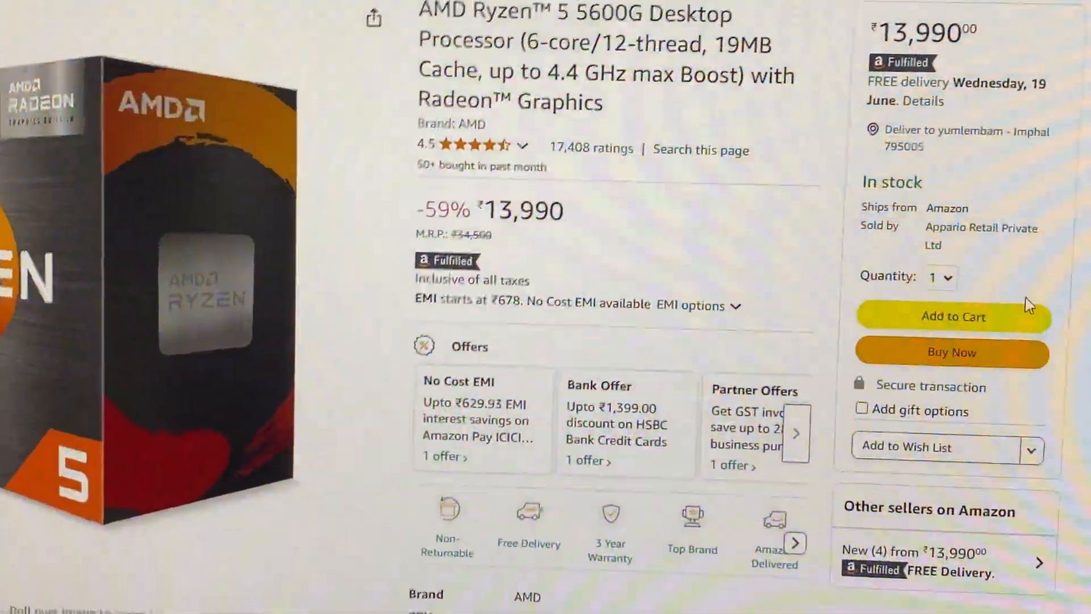
pyautogui.scroll(-3)
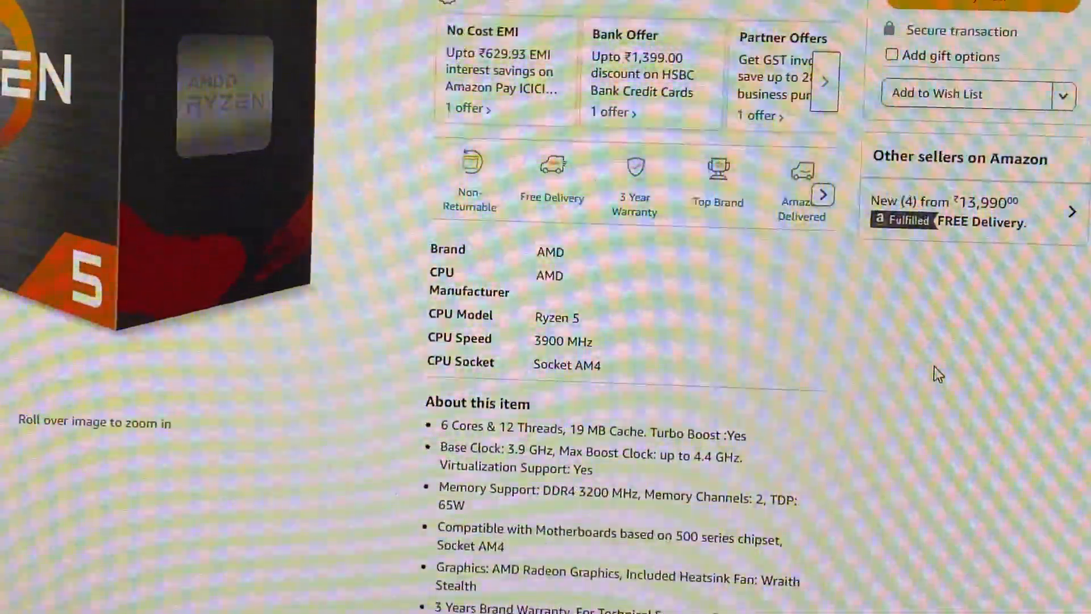
pyautogui.scroll(-3)
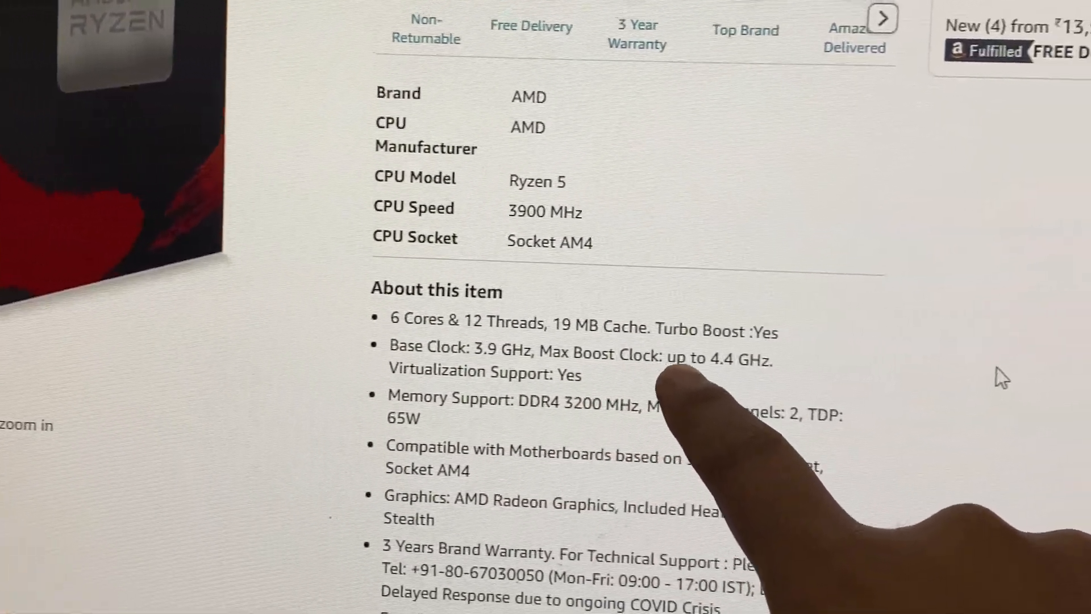
pyautogui.scroll(-3)
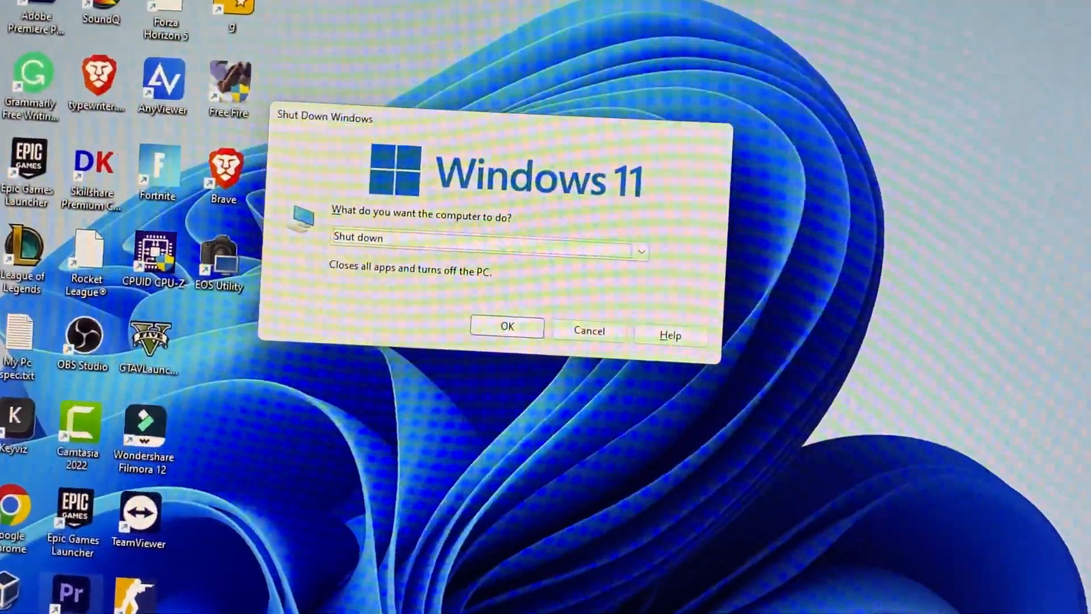
# - Confirm Shut down in the Shut Down Windows dialog
pyautogui.click(506, 327)
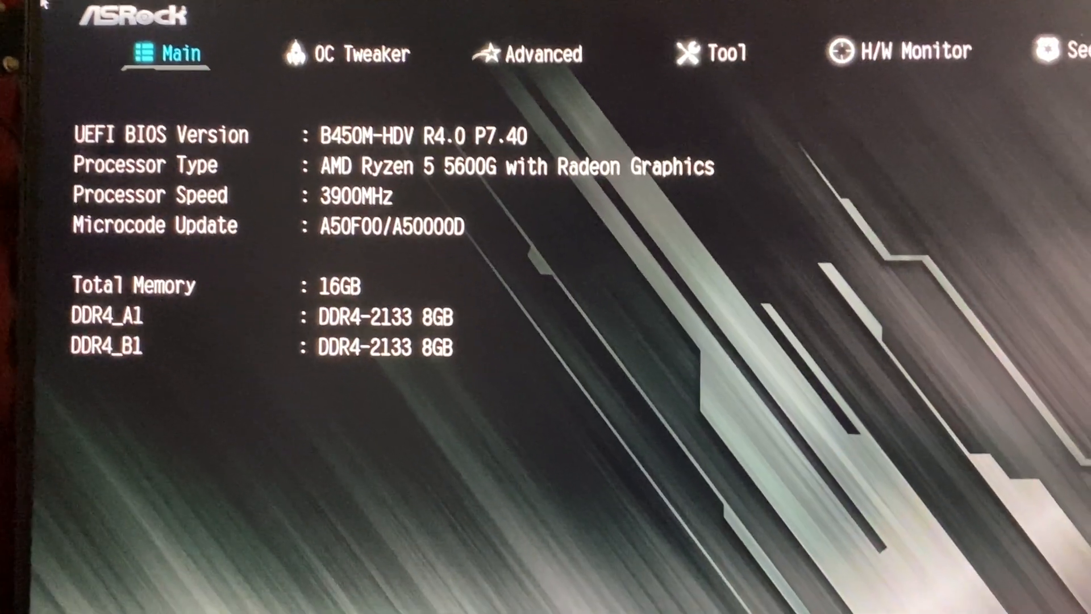
# - Open the OC Tweaker tab and scroll to CPU Frequency and Voltage(VID) Change
pyautogui.click(355, 53)
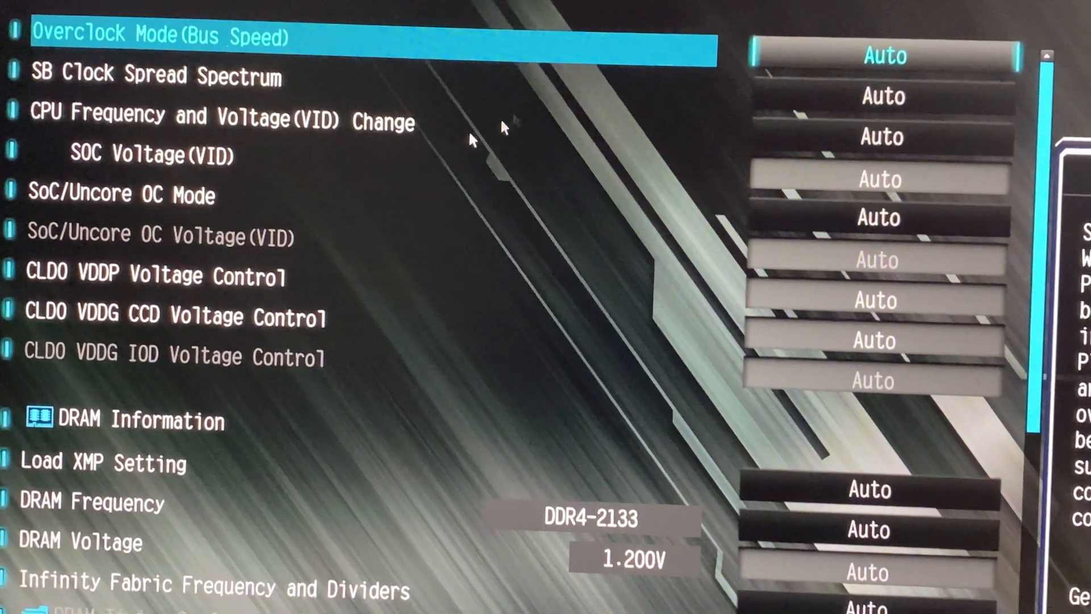
pyautogui.scroll(-3)
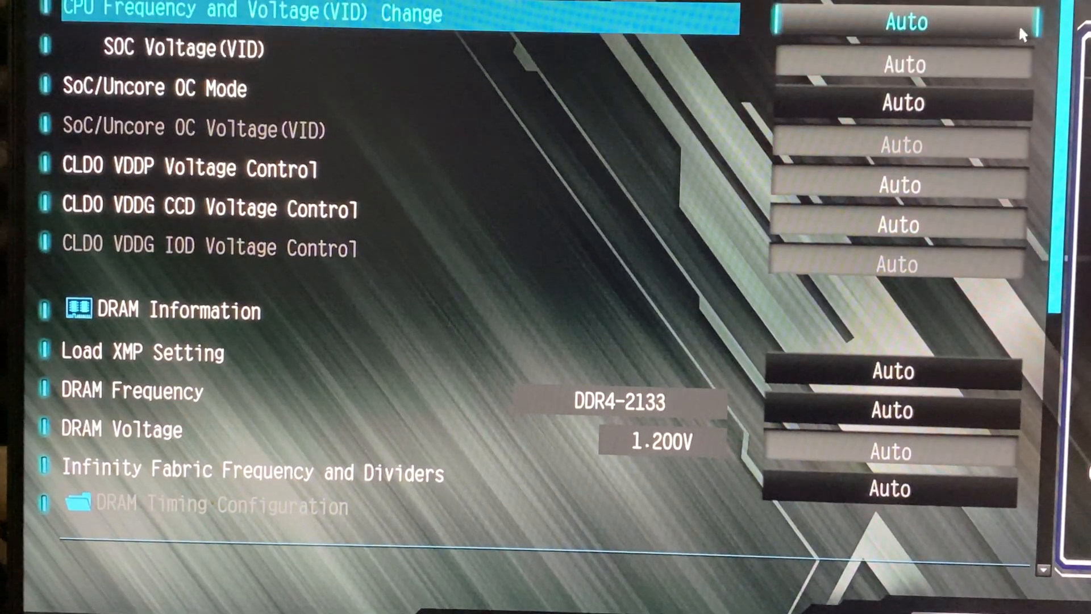
# - Set CPU Frequency and Voltage(VID) Change to Manual and move to CPU Frequency (MHz)
pyautogui.click(905, 25)
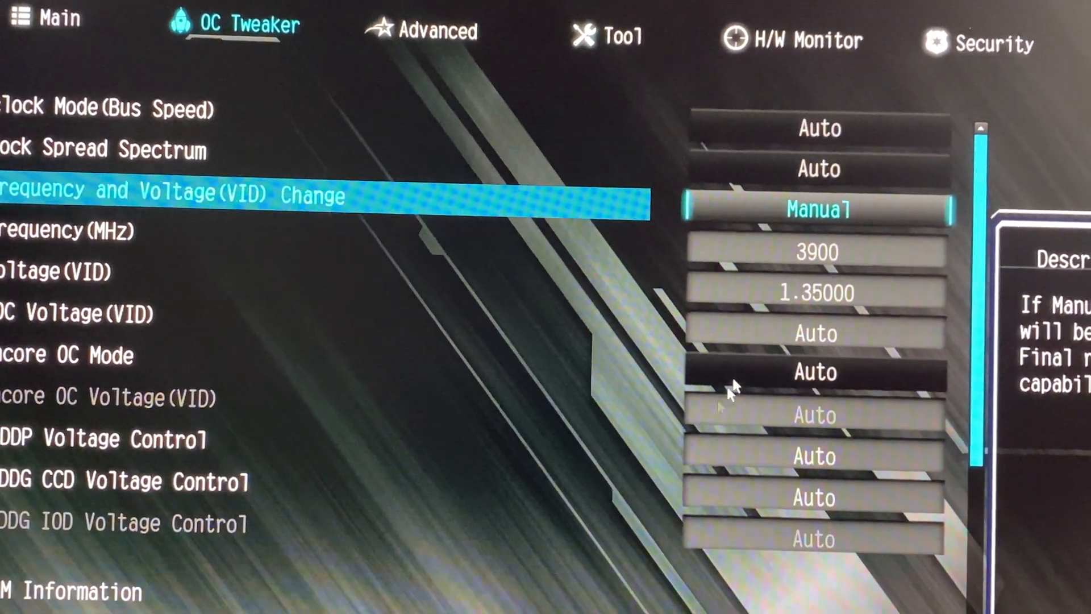
pyautogui.press('Down')
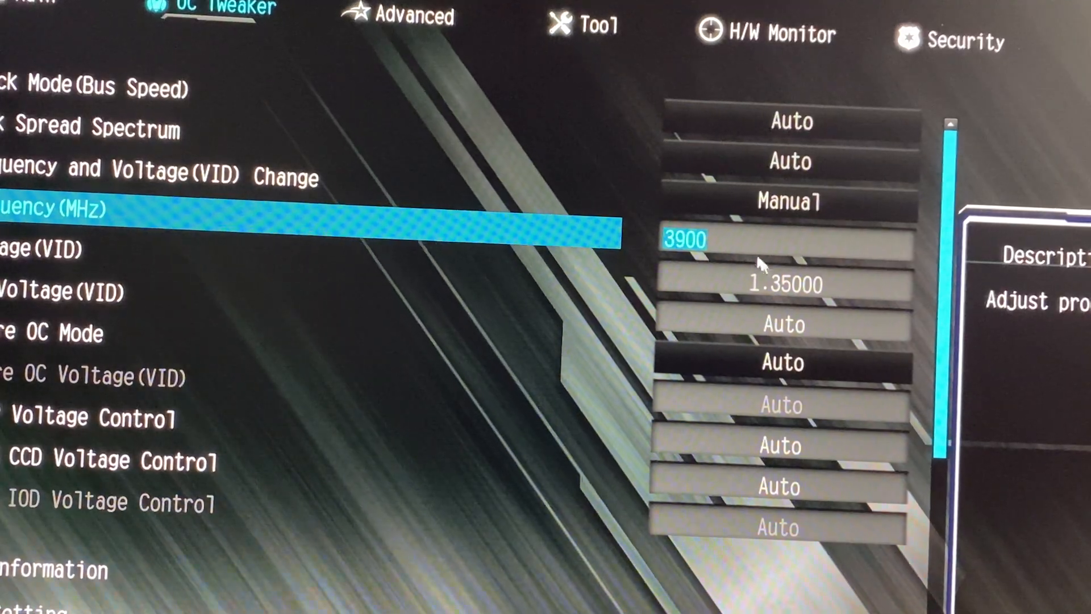
# - Enter 4400 as the CPU Frequency (MHz), replacing 3900
pyautogui.write('4400')
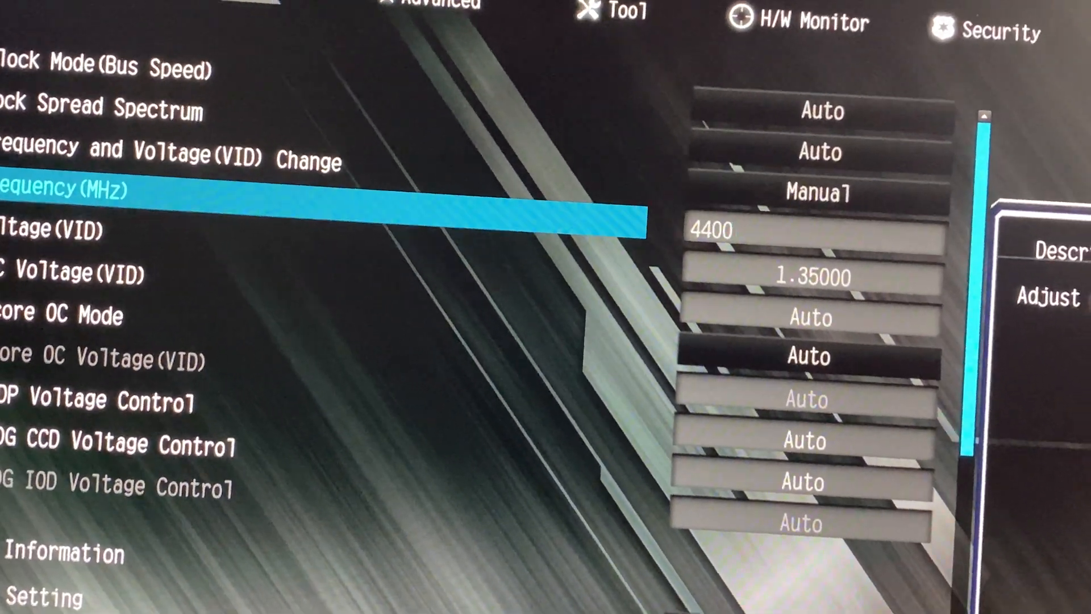